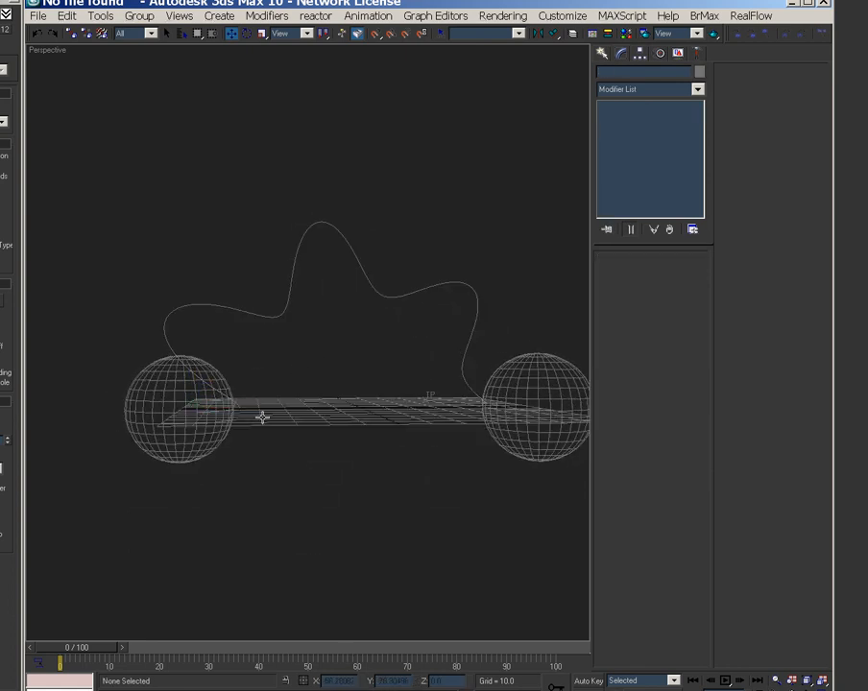
Select Thinking01 and open its Thinking Particles editor through Properties
{"action": "left_click", "coordinate": [432, 346]}
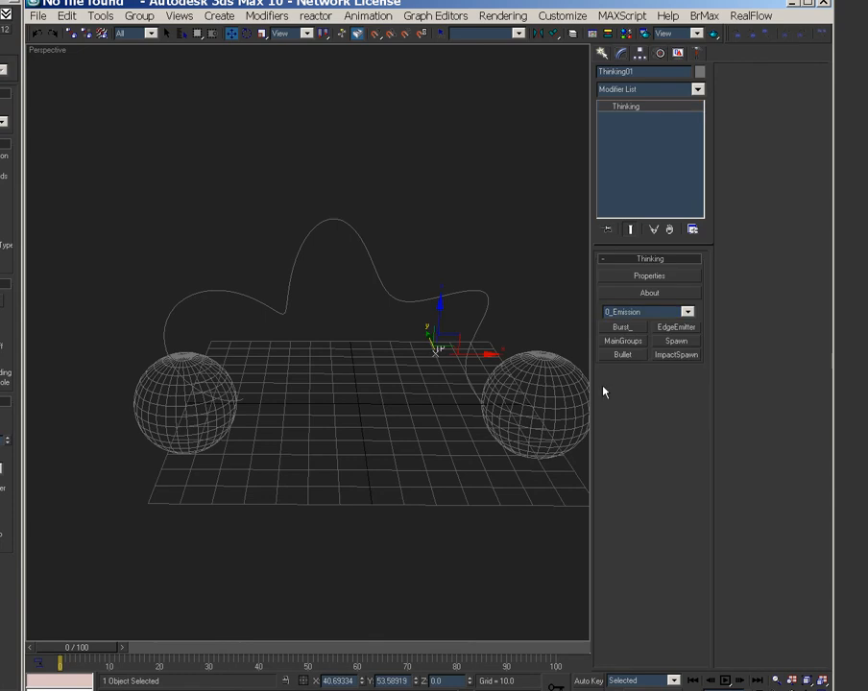
{"action": "mouse_move", "coordinate": [218, 401]}
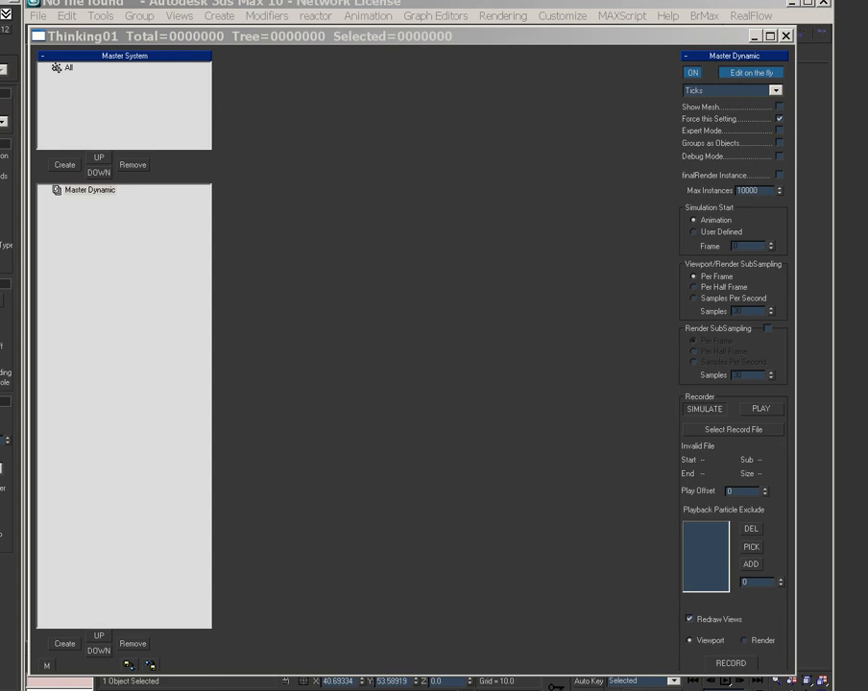
{"action": "mouse_move", "coordinate": [189, 225]}
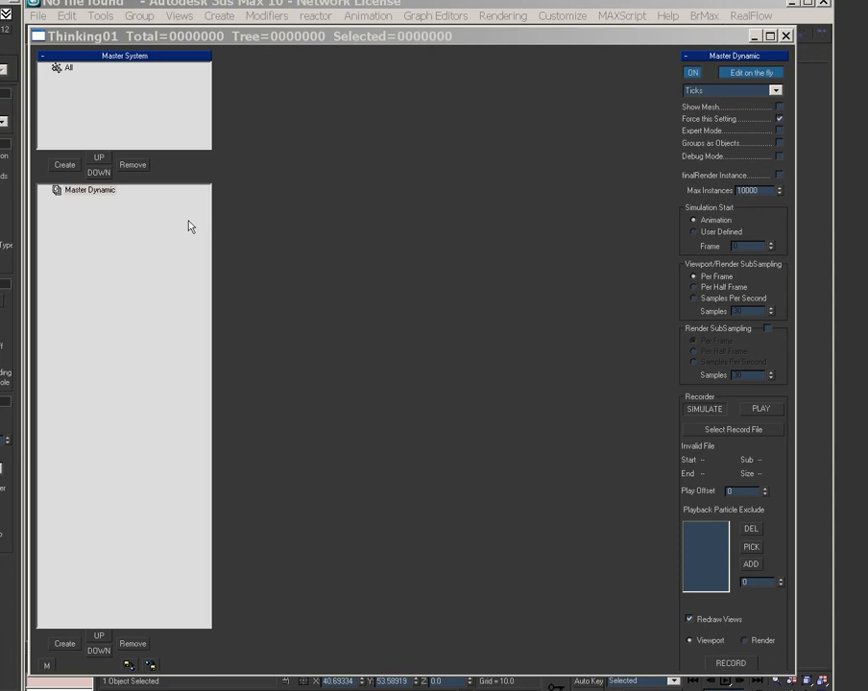
Add a Dynamic Set wiring Node, Surface Pos and Position Born, plus a Particles group
{"action": "left_click", "coordinate": [64, 644]}
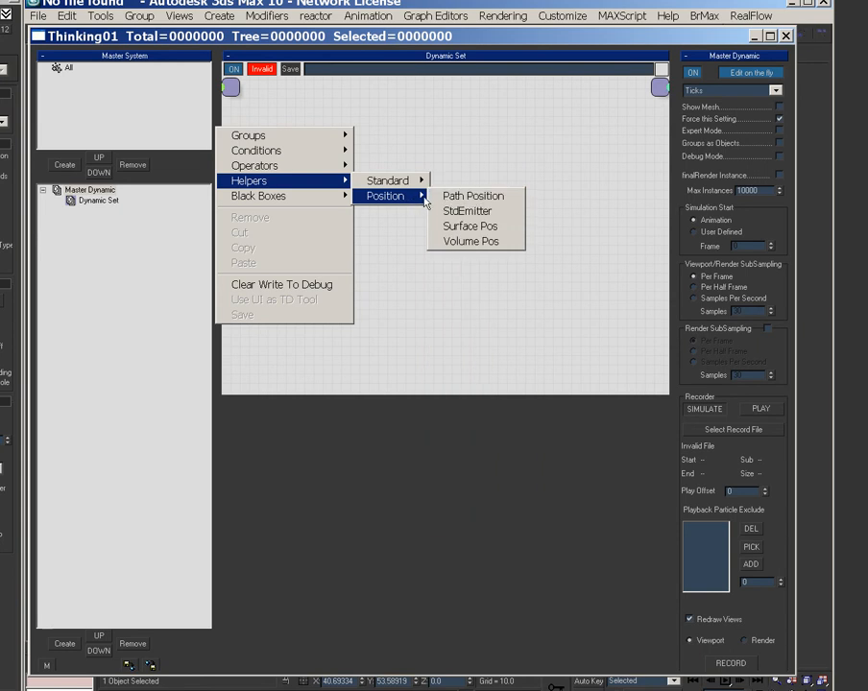
{"action": "left_click", "coordinate": [469, 226]}
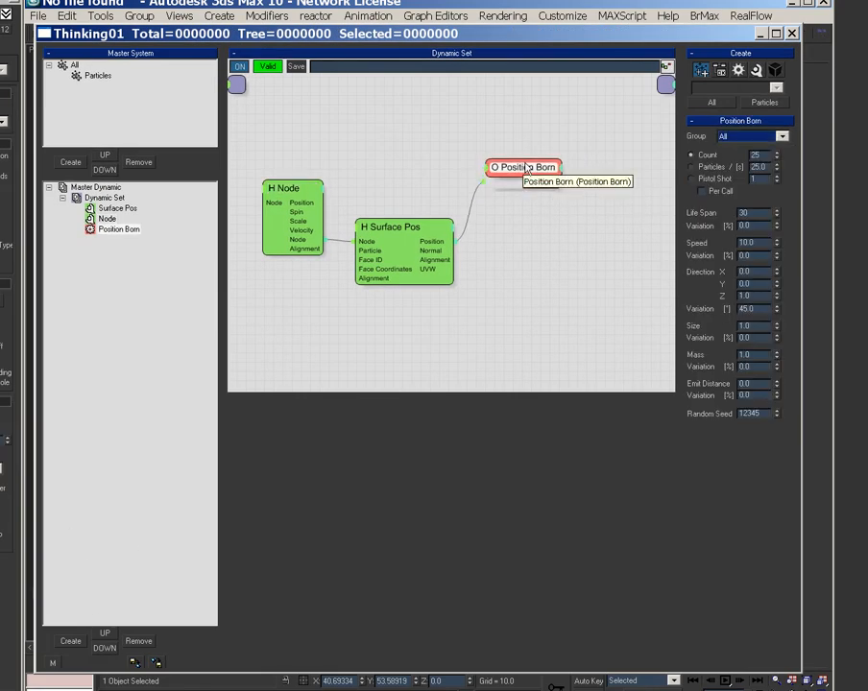
Make Position Born shoot 600 particles into Particles, and rename the set Birth
{"action": "left_click", "coordinate": [781, 136]}
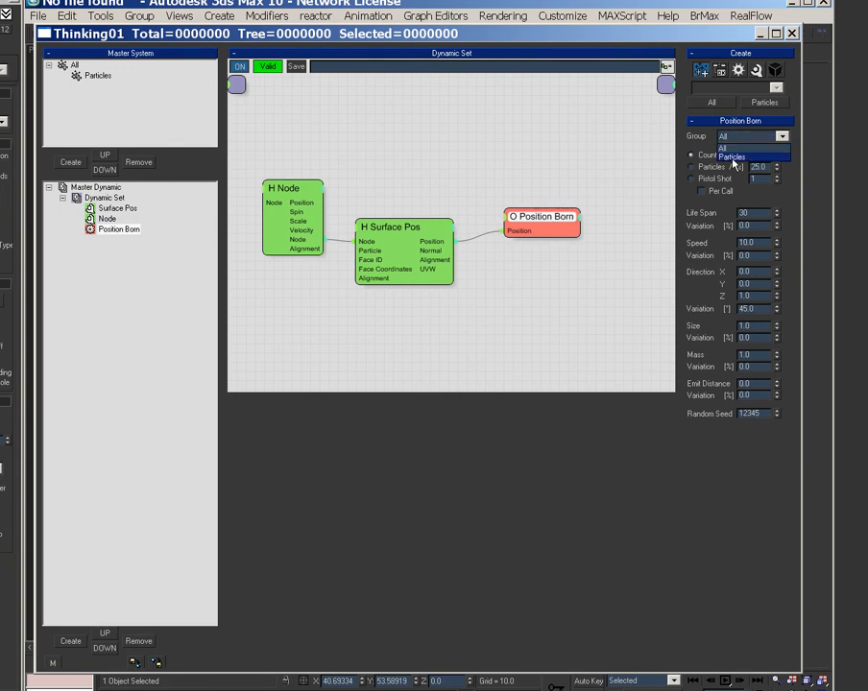
{"action": "left_click", "coordinate": [731, 156]}
{"action": "type", "text": "600"}
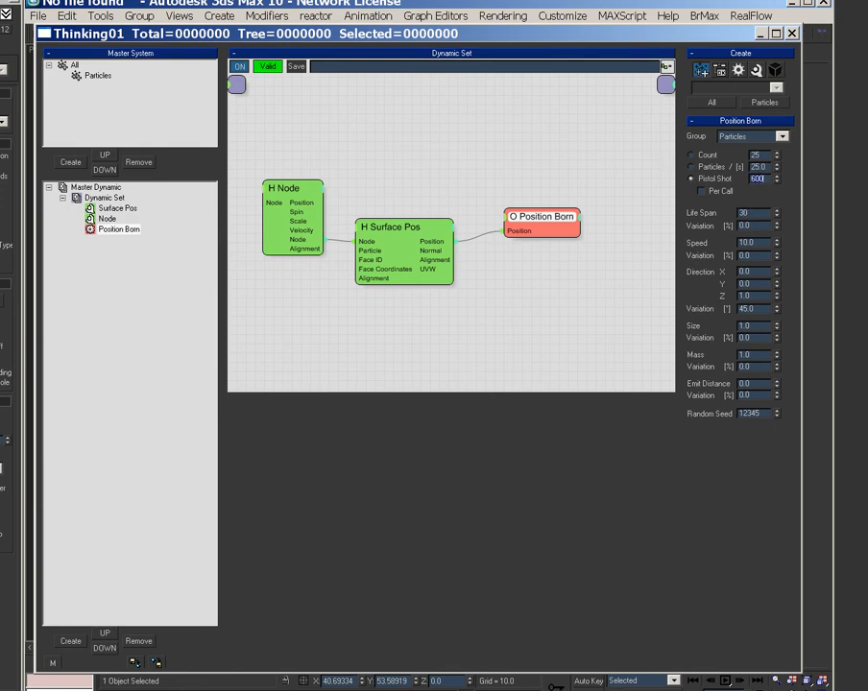
{"action": "mouse_move", "coordinate": [619, 154]}
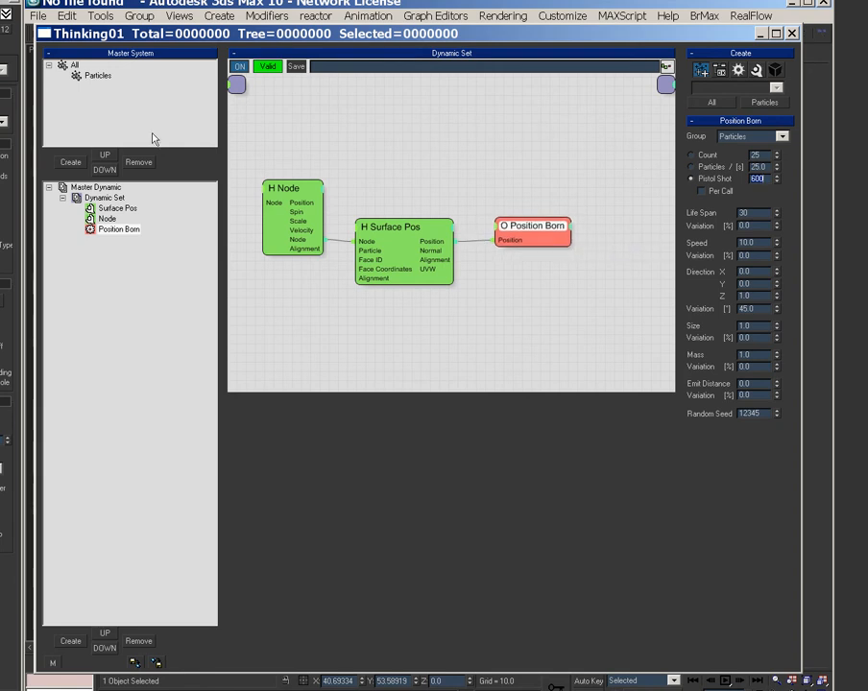
{"action": "left_click", "coordinate": [105, 197]}
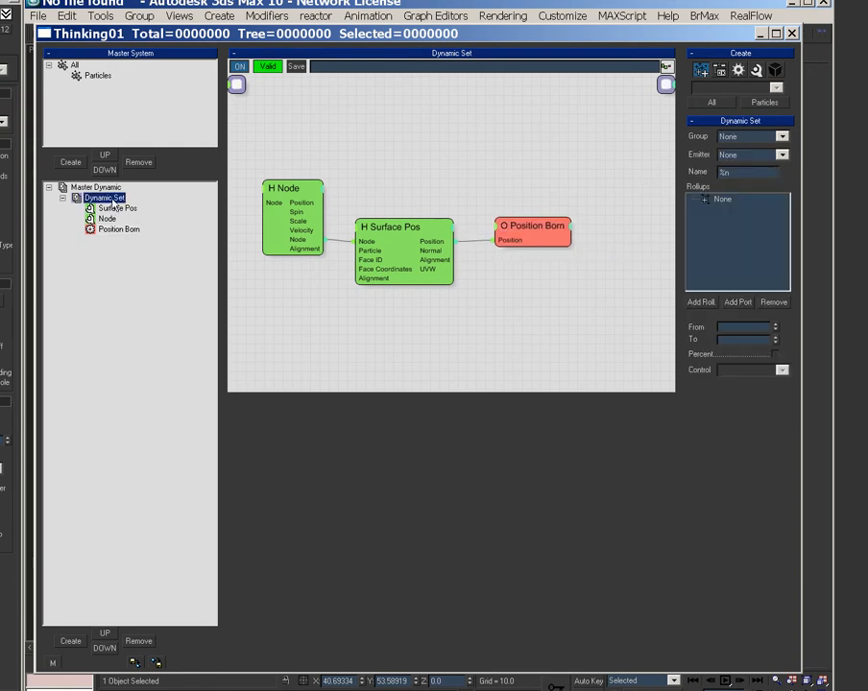
{"action": "double_click", "coordinate": [103, 197]}
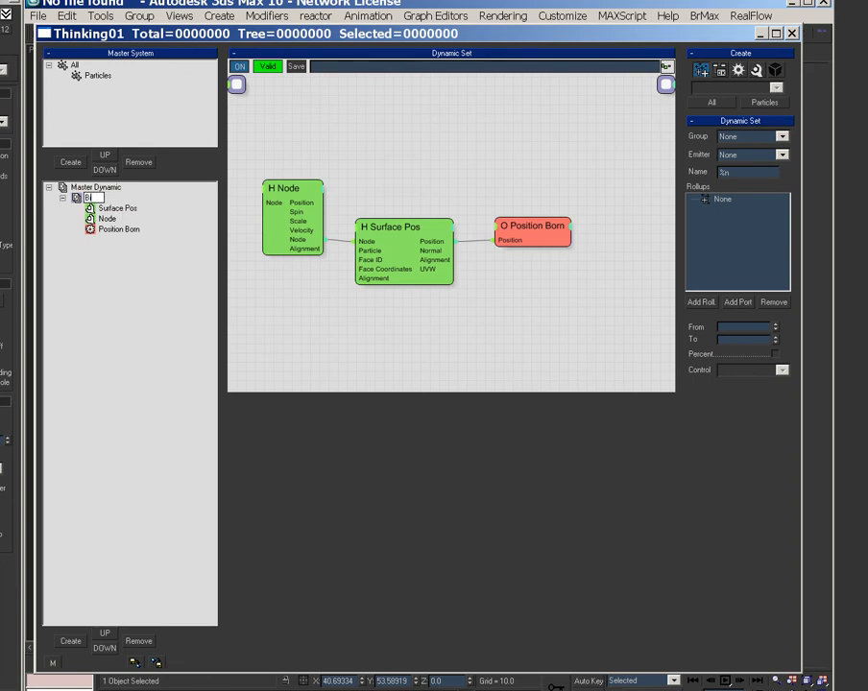
{"action": "left_click", "coordinate": [97, 75]}
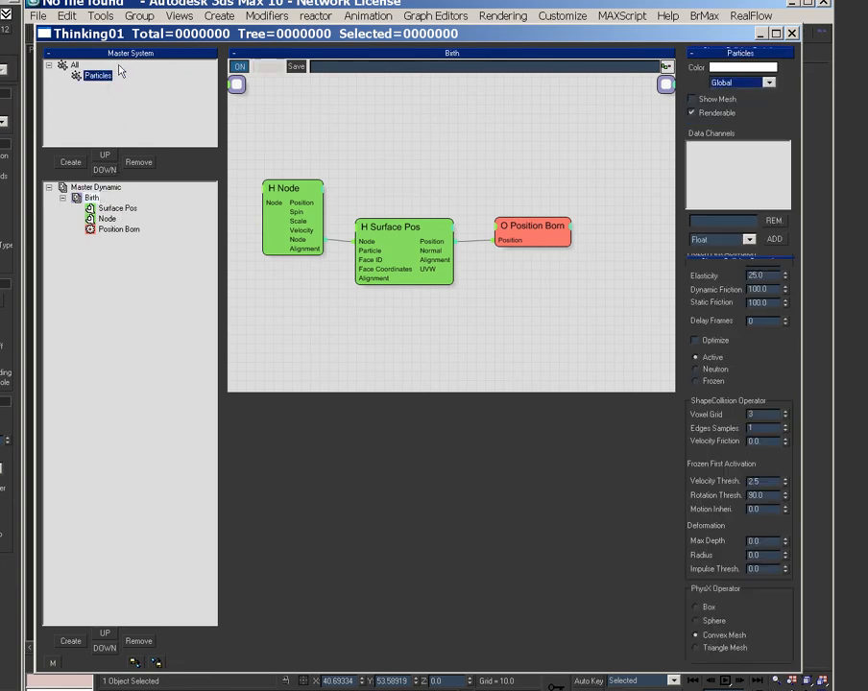
{"action": "left_click", "coordinate": [740, 81]}
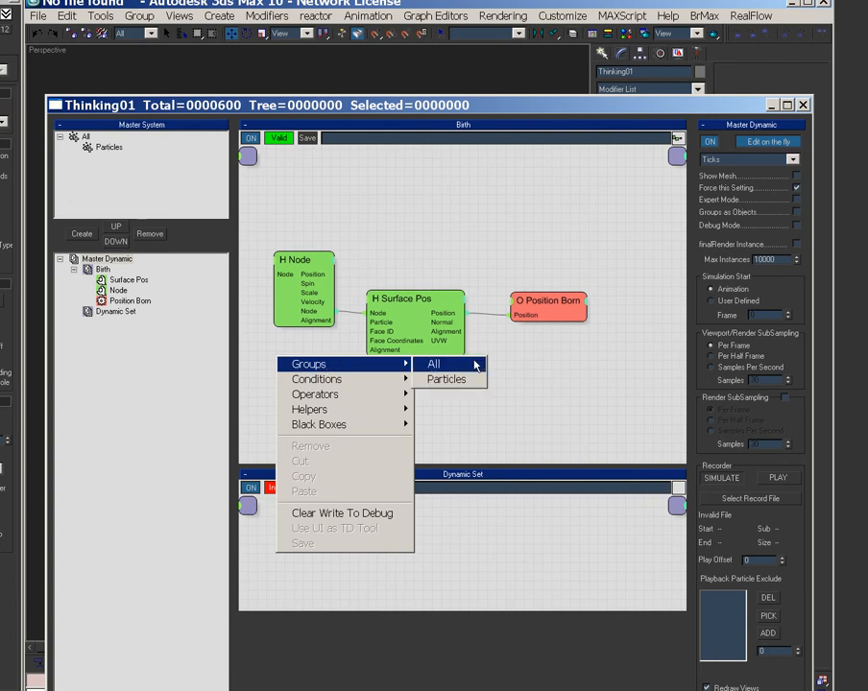
In a new set, wire the Particles group into Path Follow, then return to the viewport
{"action": "left_click", "coordinate": [446, 379]}
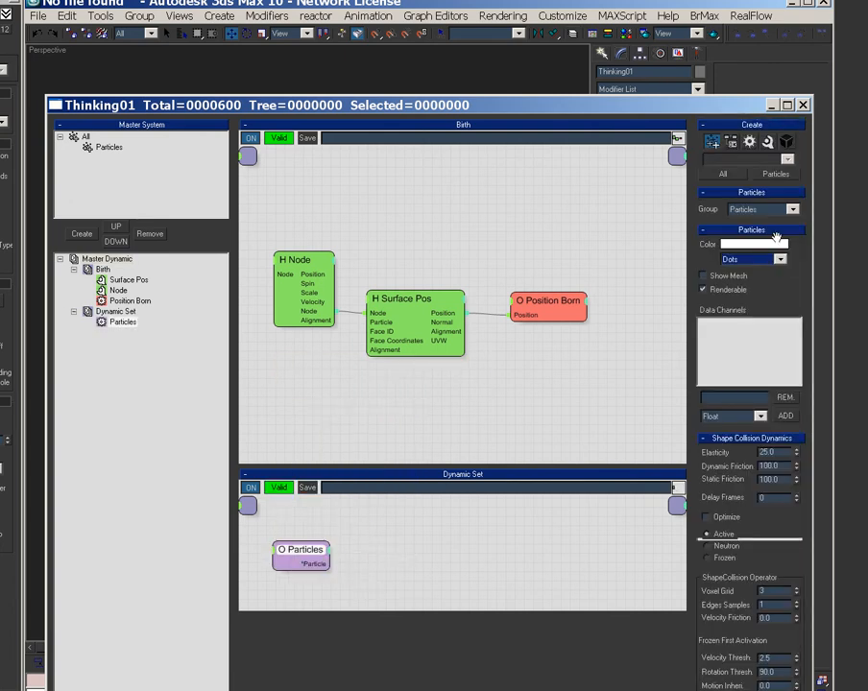
{"action": "right_click", "coordinate": [301, 549]}
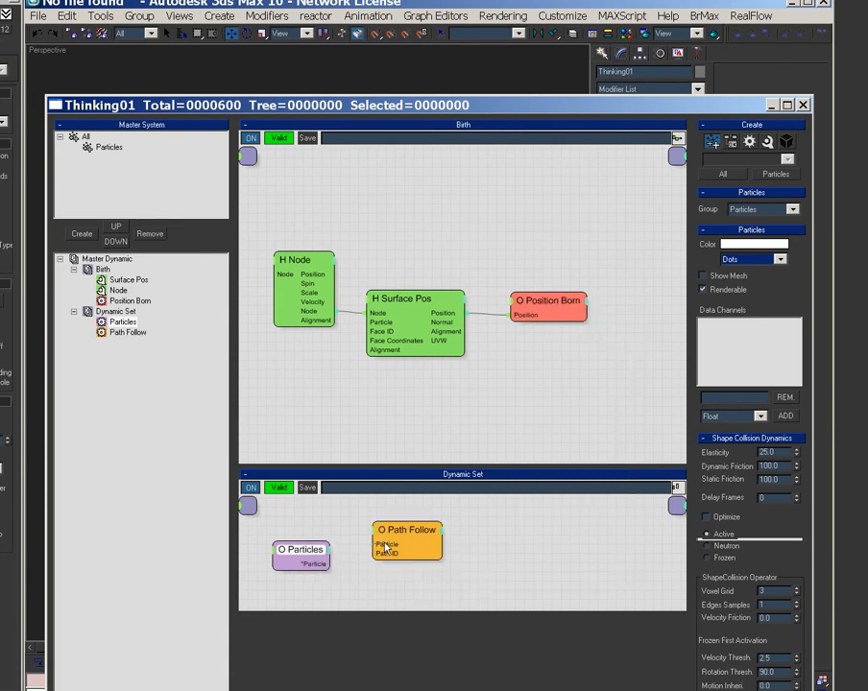
{"action": "left_click", "coordinate": [407, 529]}
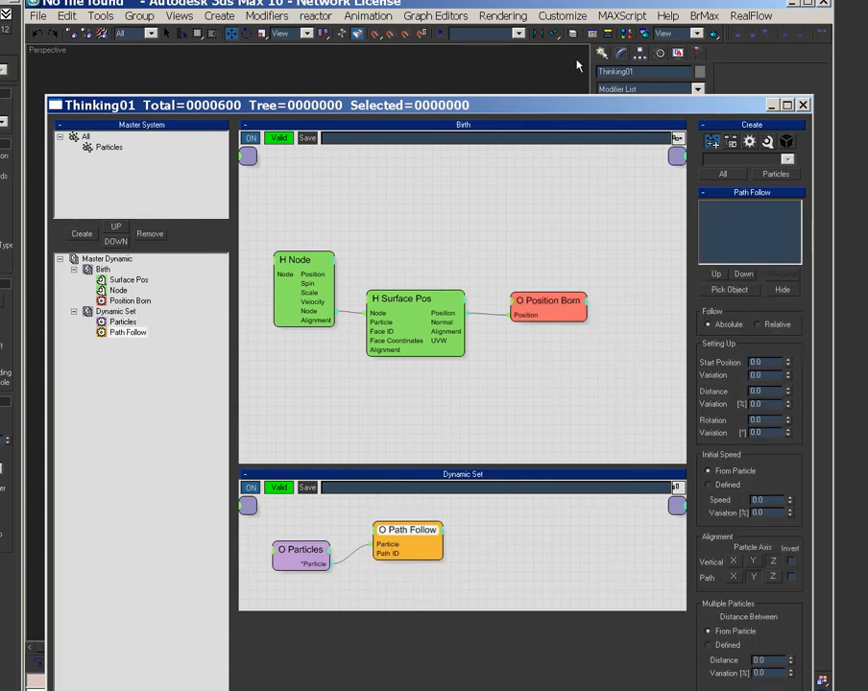
{"action": "left_click", "coordinate": [803, 105]}
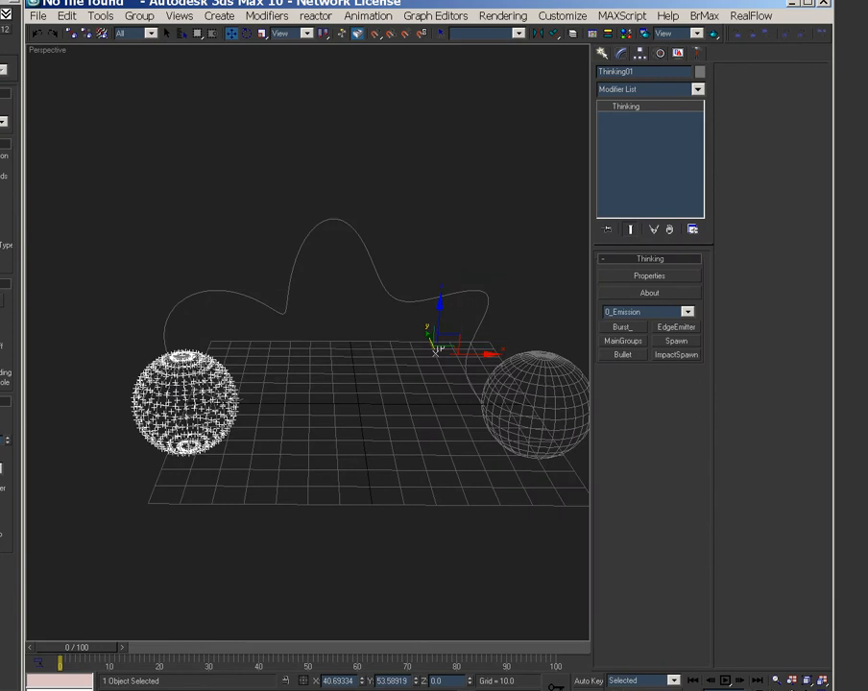
{"action": "mouse_move", "coordinate": [363, 302]}
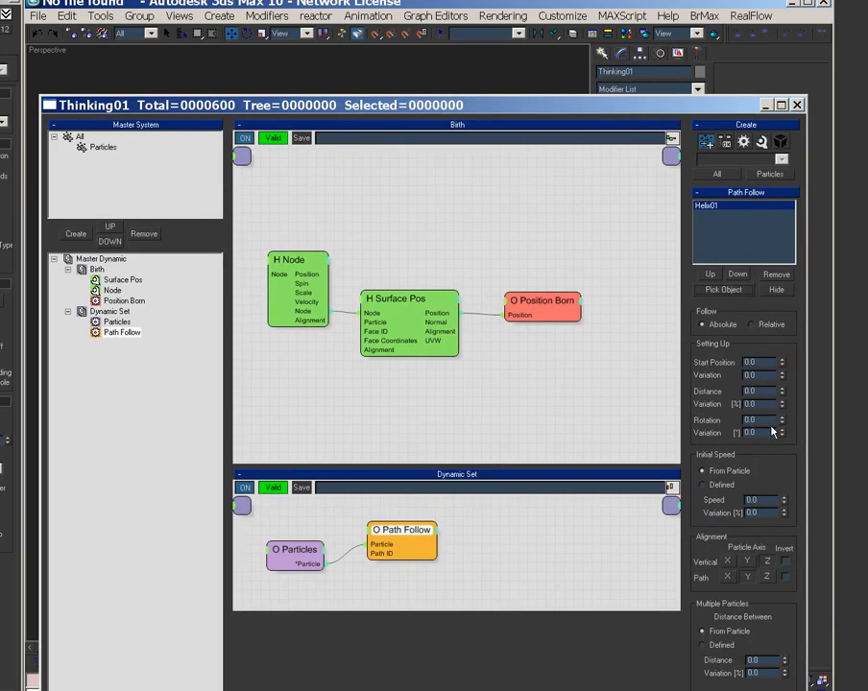
Make Path Follow track Helix01 relatively with start position 1.0 and speed 20
{"action": "left_click", "coordinate": [751, 325]}
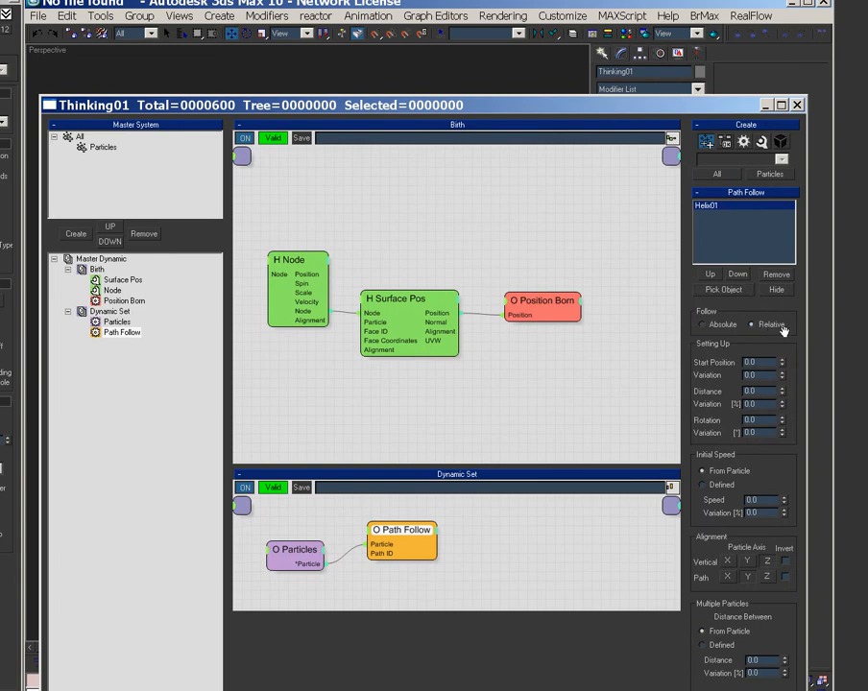
{"action": "left_click", "coordinate": [797, 104]}
{"action": "type", "text": "20"}
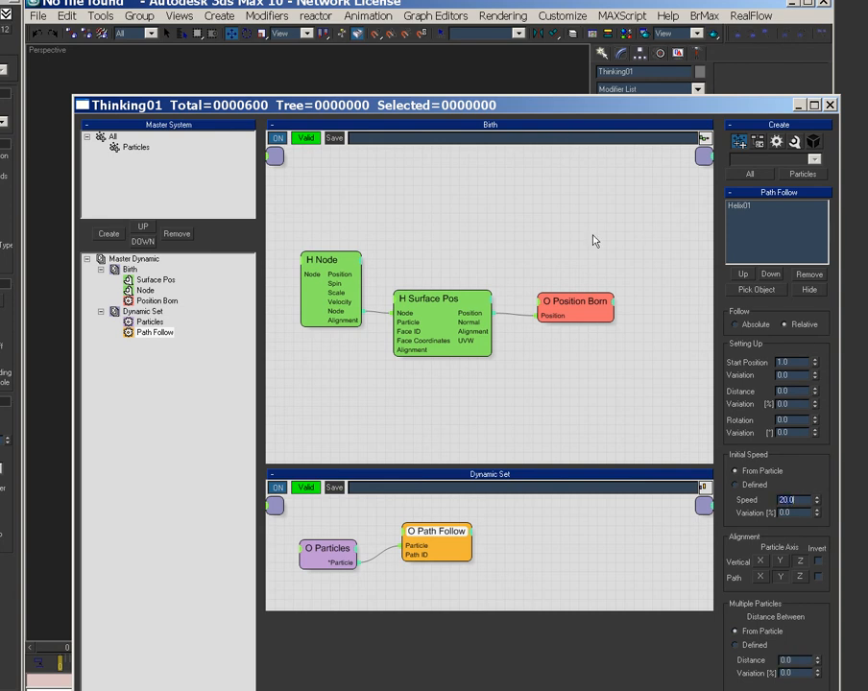
{"action": "mouse_move", "coordinate": [593, 317]}
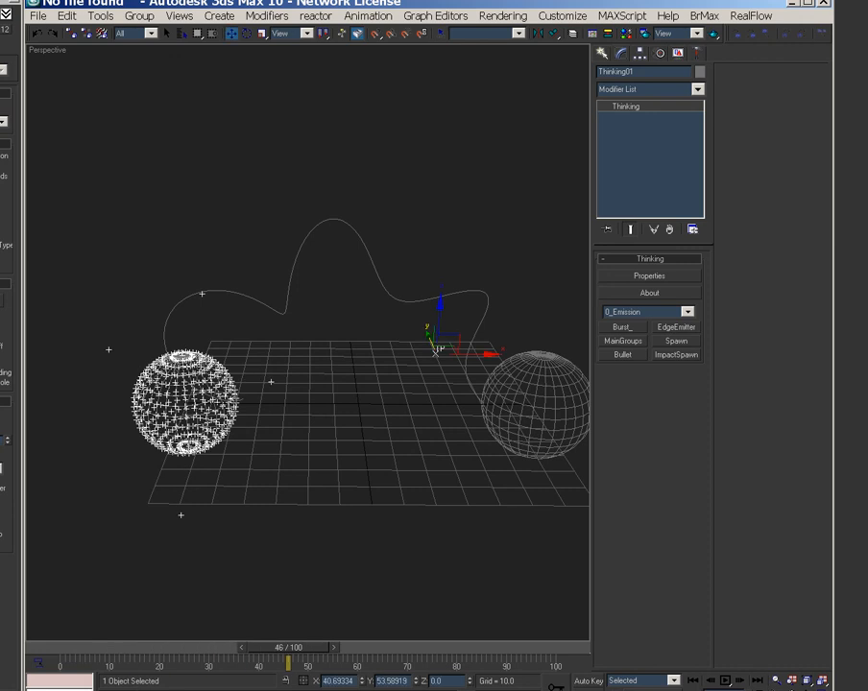
{"action": "mouse_move", "coordinate": [79, 651]}
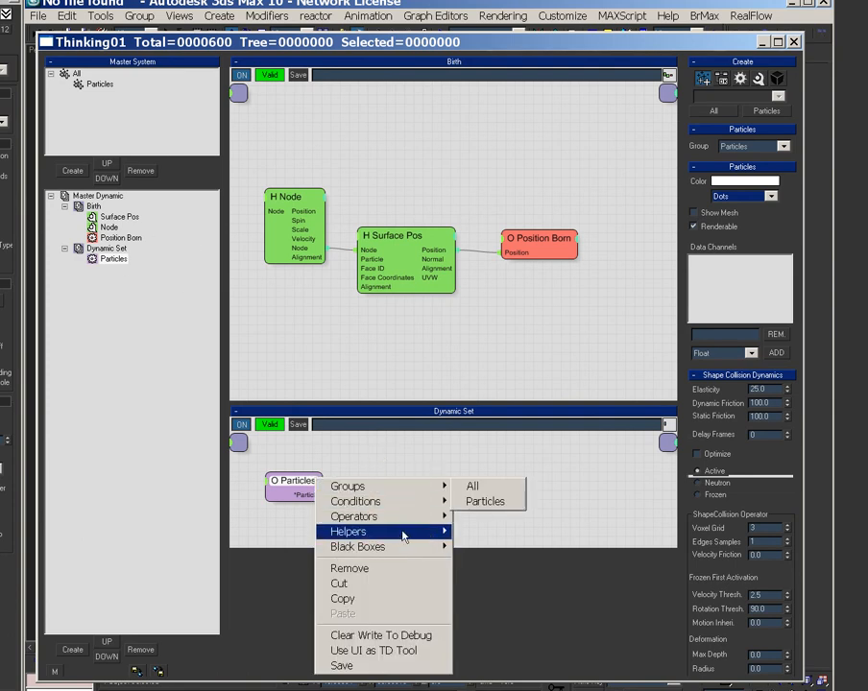
{"action": "mouse_move", "coordinate": [484, 546]}
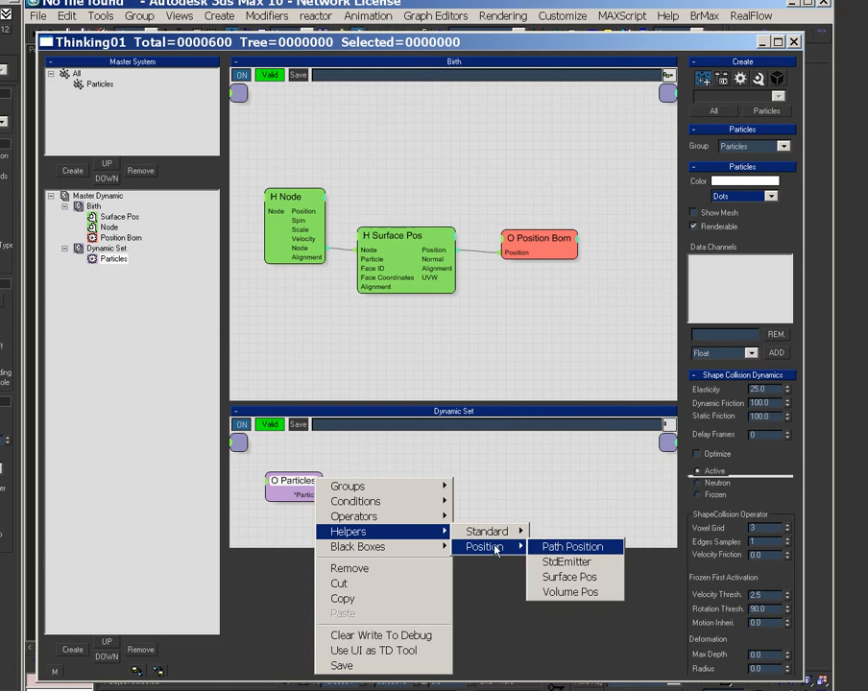
Add Surface Pos and Node helpers to the second set, with Node feeding Surface Pos
{"action": "left_click", "coordinate": [568, 577]}
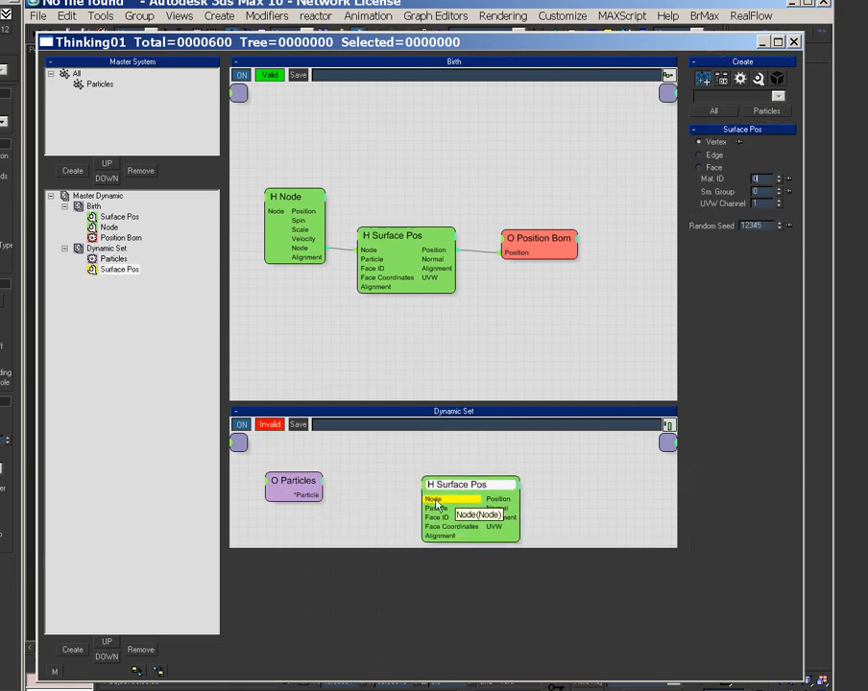
{"action": "right_click", "coordinate": [336, 499]}
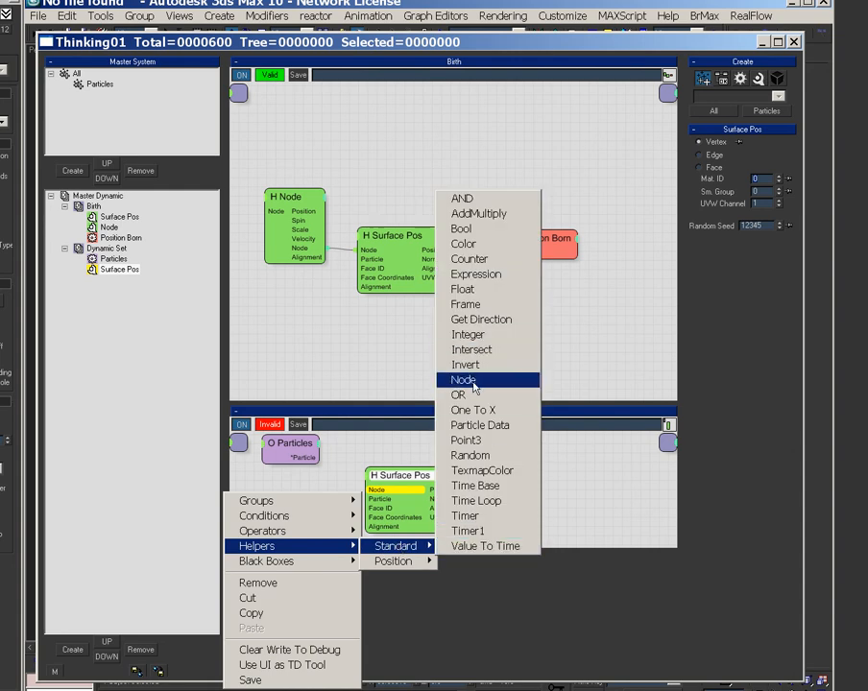
{"action": "left_click", "coordinate": [463, 379]}
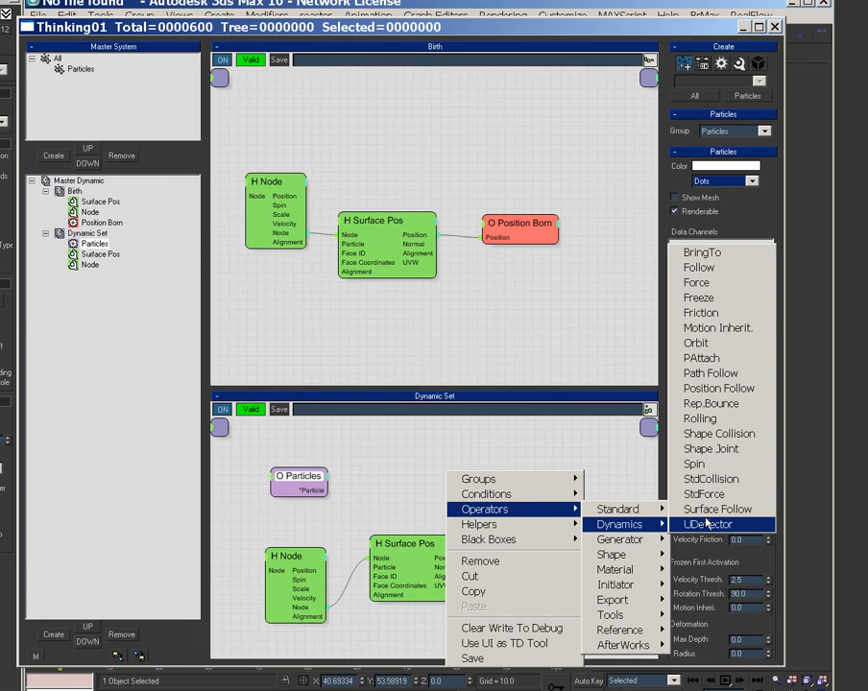
{"action": "mouse_move", "coordinate": [696, 343]}
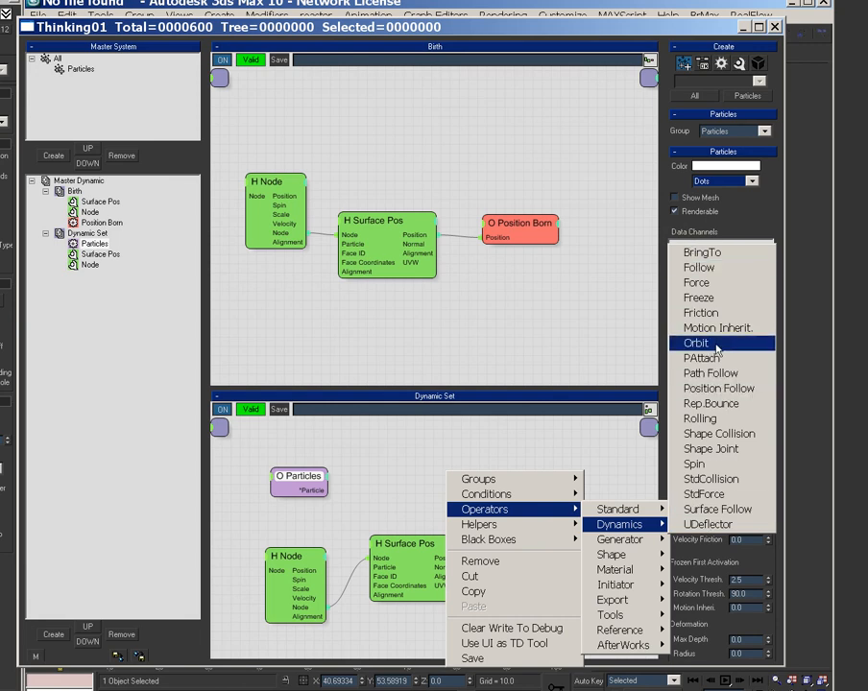
{"action": "mouse_move", "coordinate": [722, 327]}
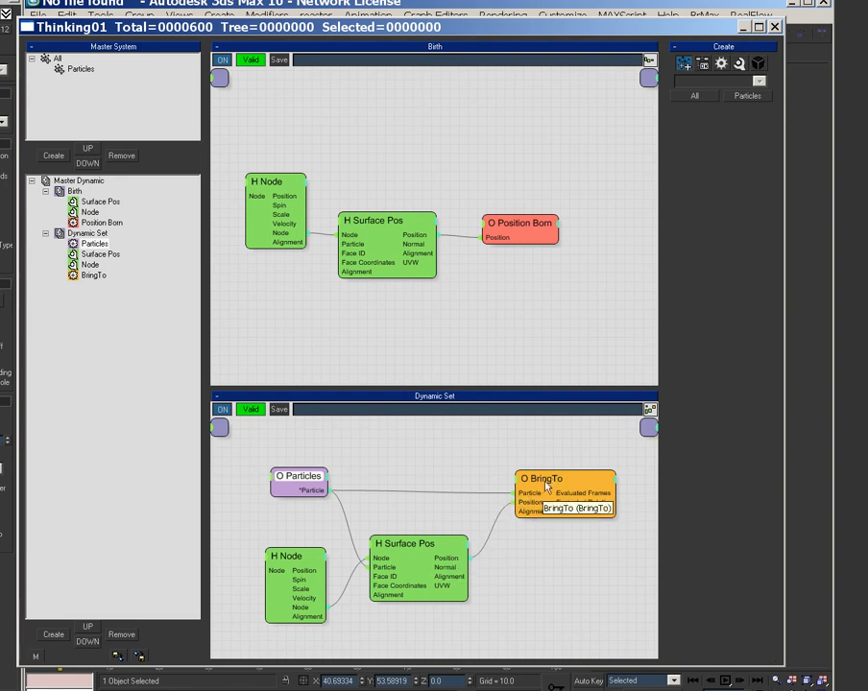
Add an empty Dynamic Set and rename the Go TO set BringTO
{"action": "left_click", "coordinate": [542, 478]}
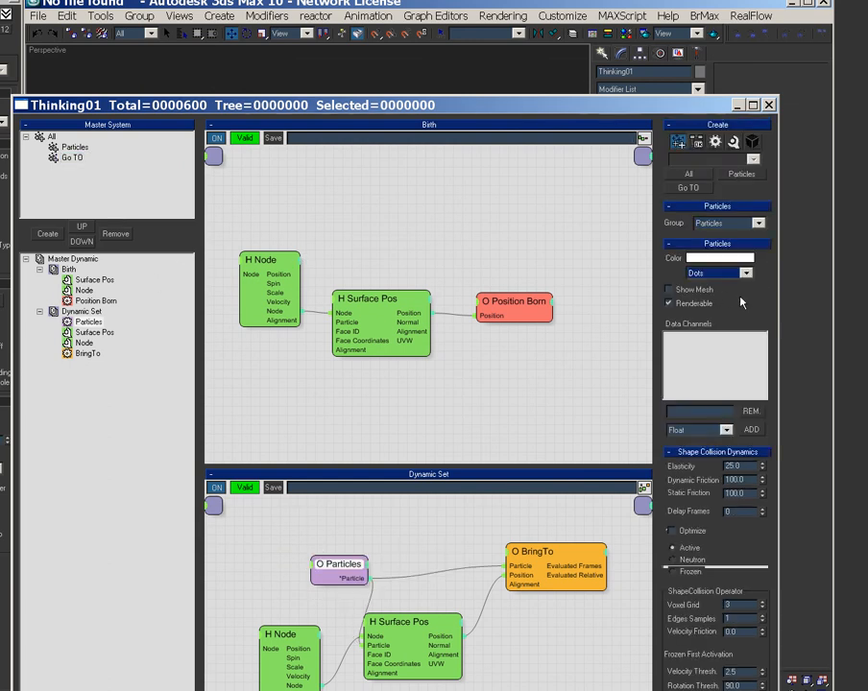
{"action": "left_click", "coordinate": [725, 223]}
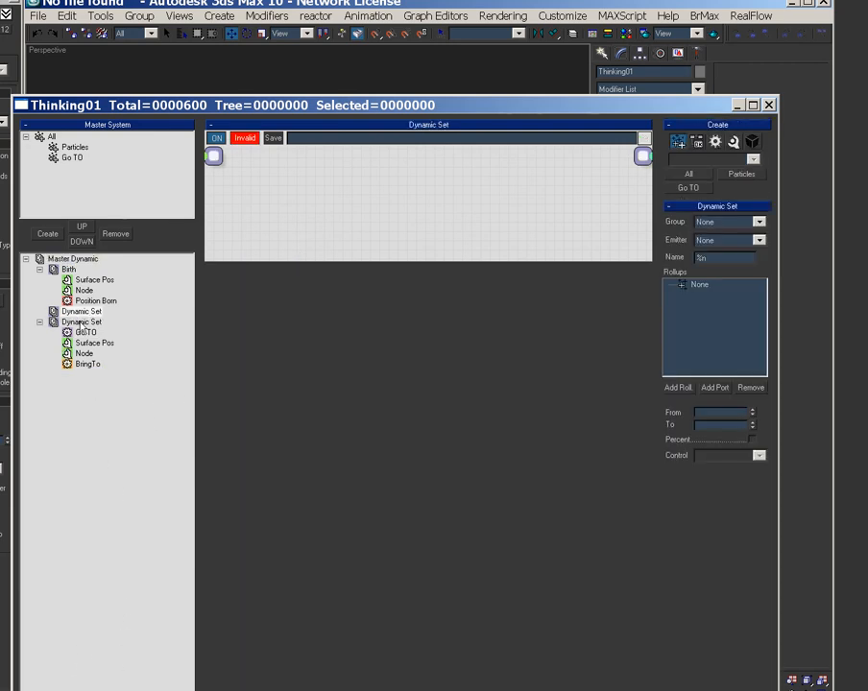
{"action": "left_click", "coordinate": [81, 322]}
{"action": "type", "text": "BringTO"}
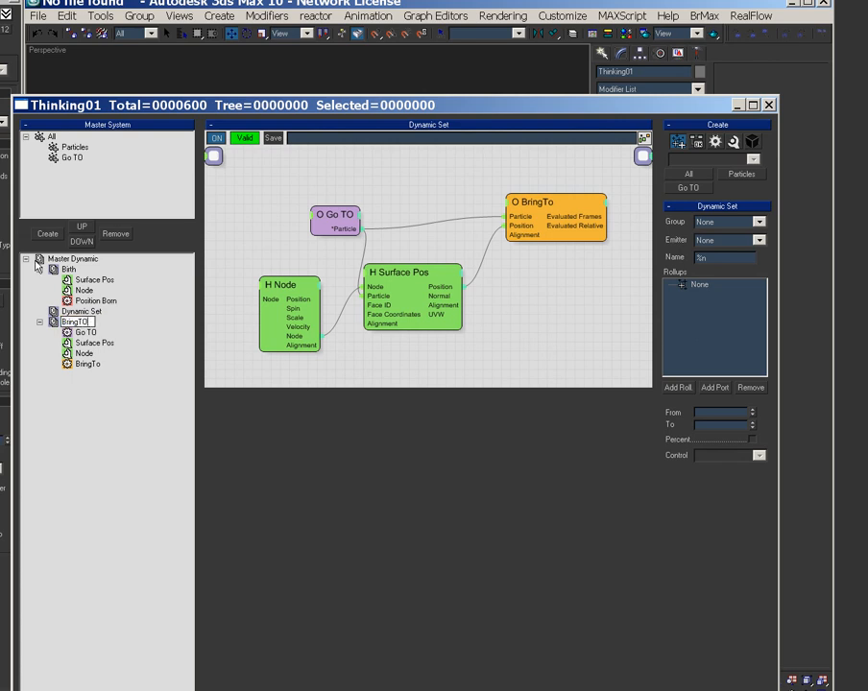
{"action": "left_click", "coordinate": [75, 321]}
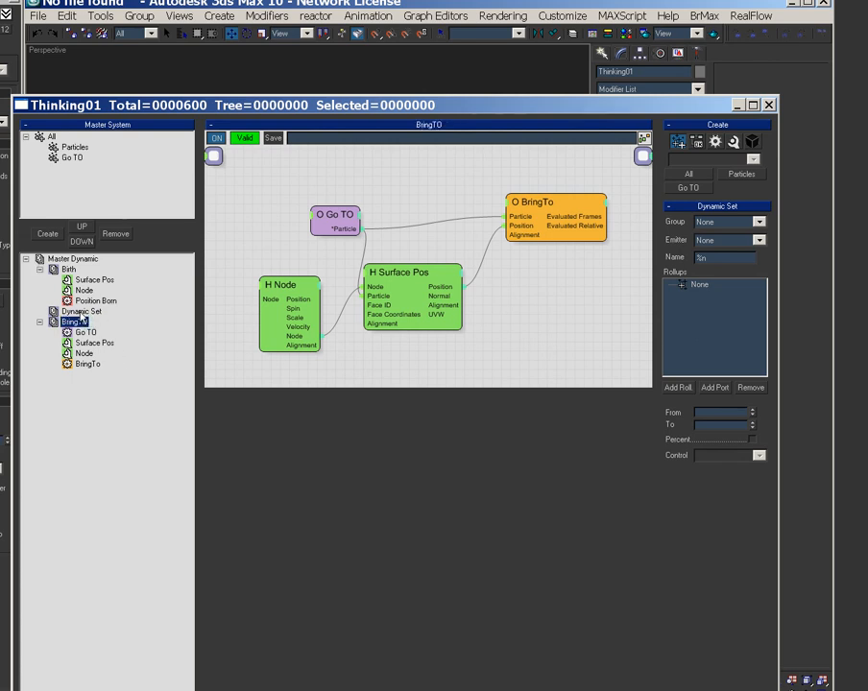
{"action": "left_click", "coordinate": [82, 311]}
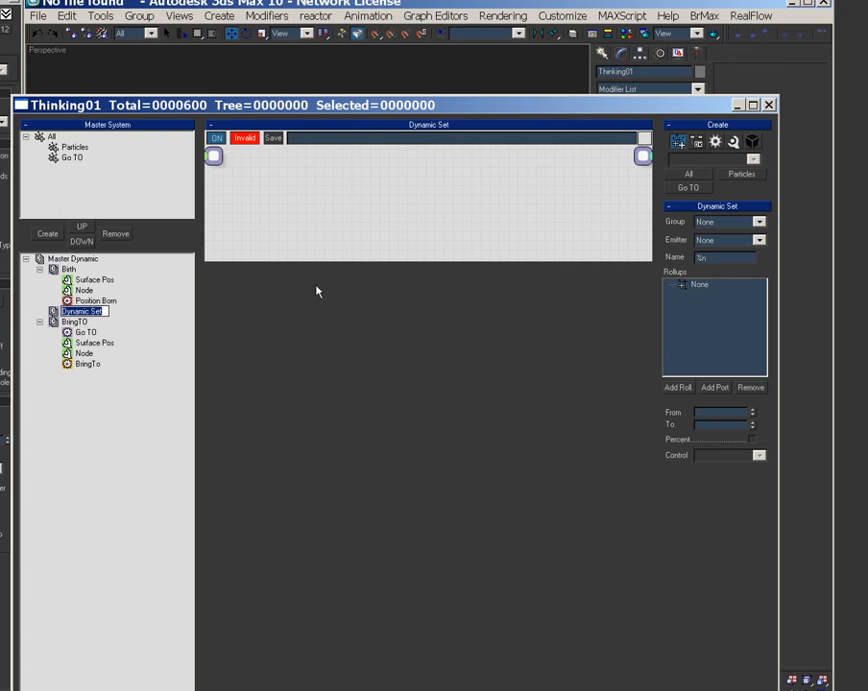
{"action": "mouse_move", "coordinate": [238, 277]}
{"action": "type", "text": "GroupSwitch"}
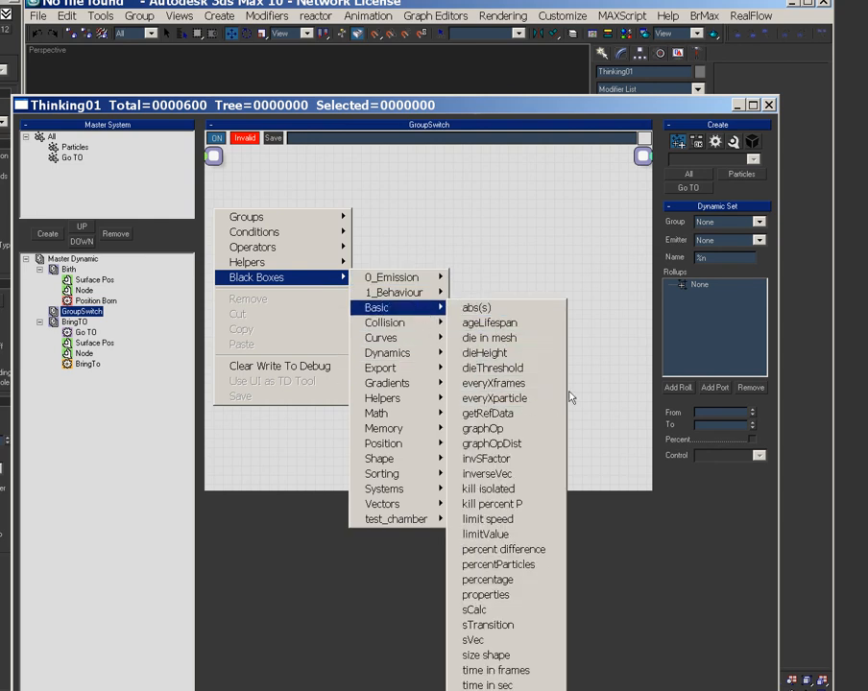
{"action": "mouse_move", "coordinate": [500, 368]}
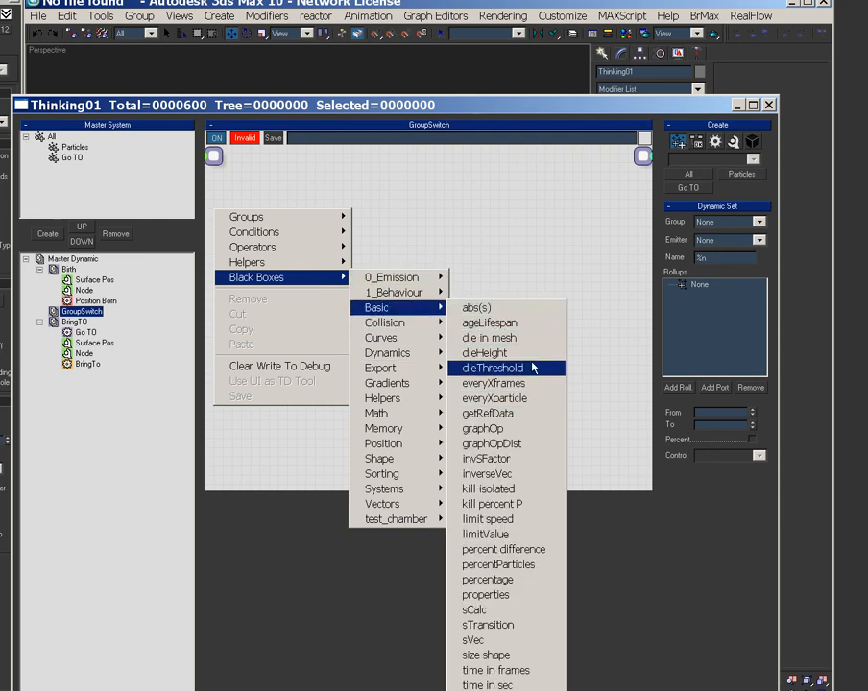
{"action": "mouse_move", "coordinate": [521, 347]}
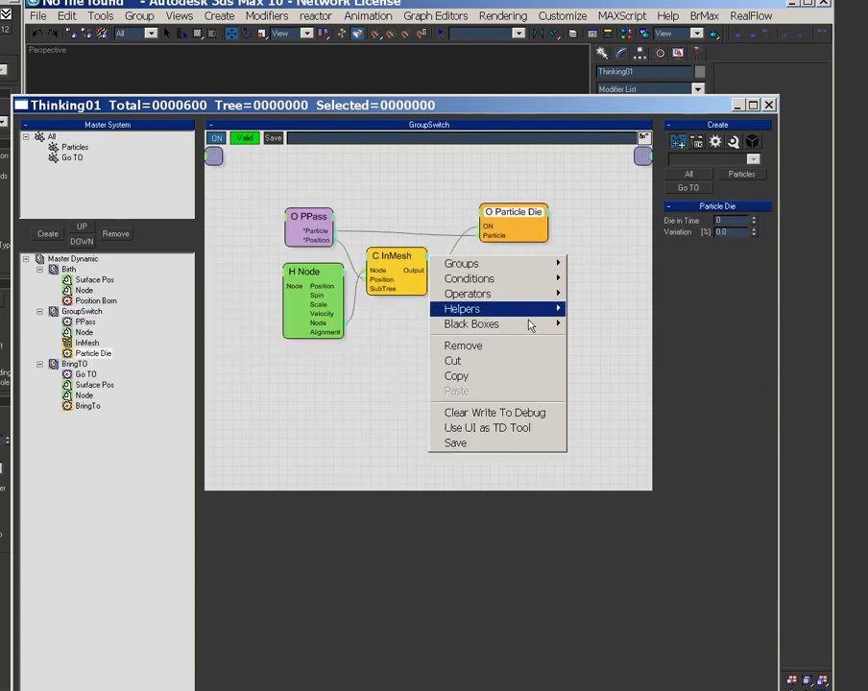
{"action": "mouse_move", "coordinate": [468, 294]}
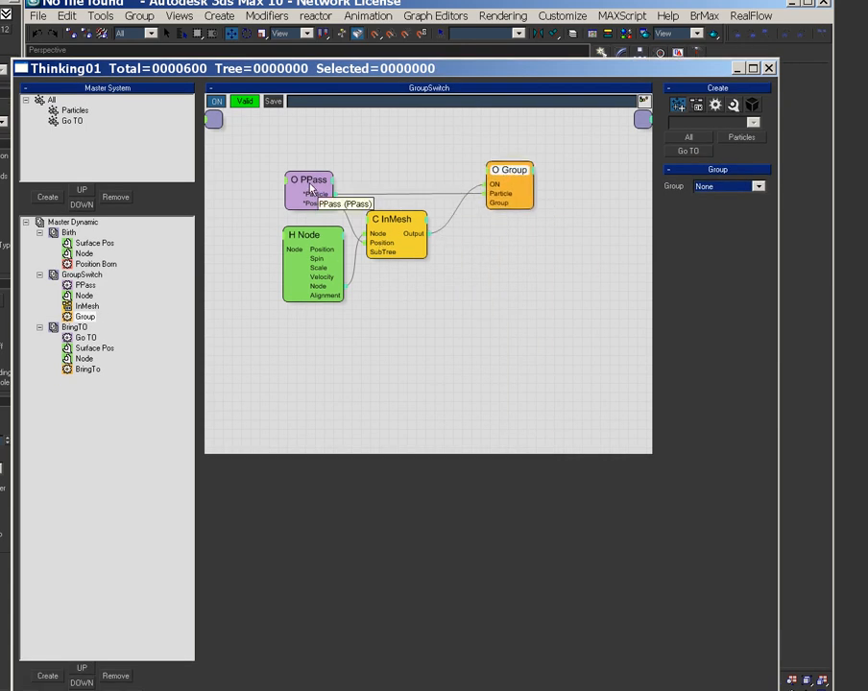
Wire PPass, Node and InMesh into a Group operator in the GroupSwitch set
{"action": "left_click", "coordinate": [757, 186]}
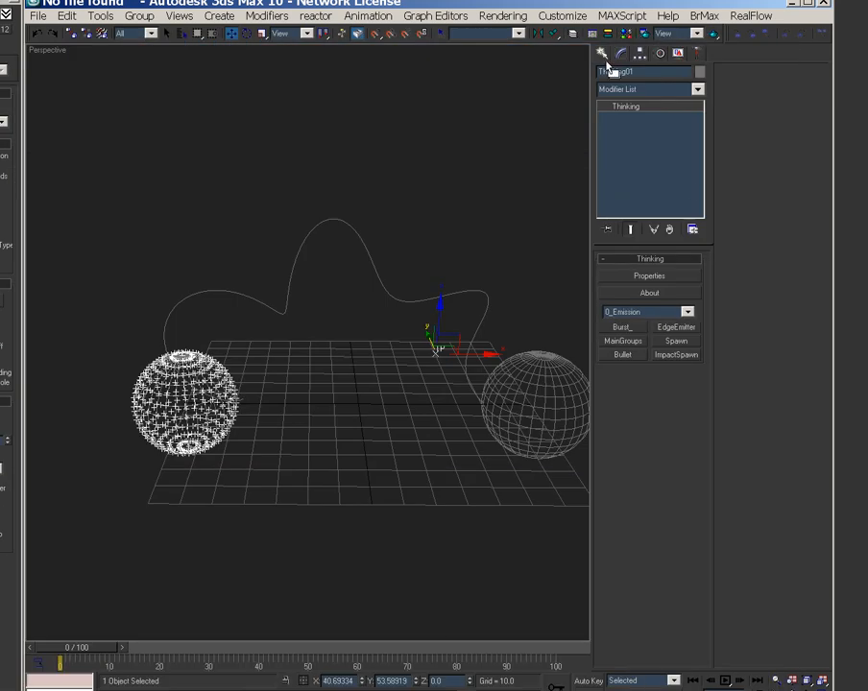
Draw a Standard Primitives box, Box01, in Perspective between the spheres
{"action": "left_click", "coordinate": [698, 92]}
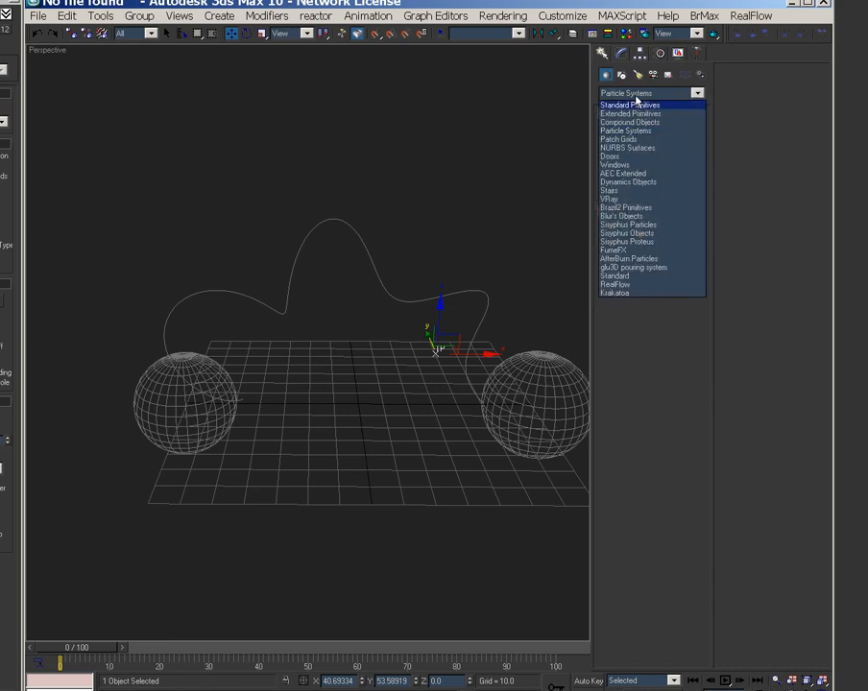
{"action": "left_click", "coordinate": [631, 104]}
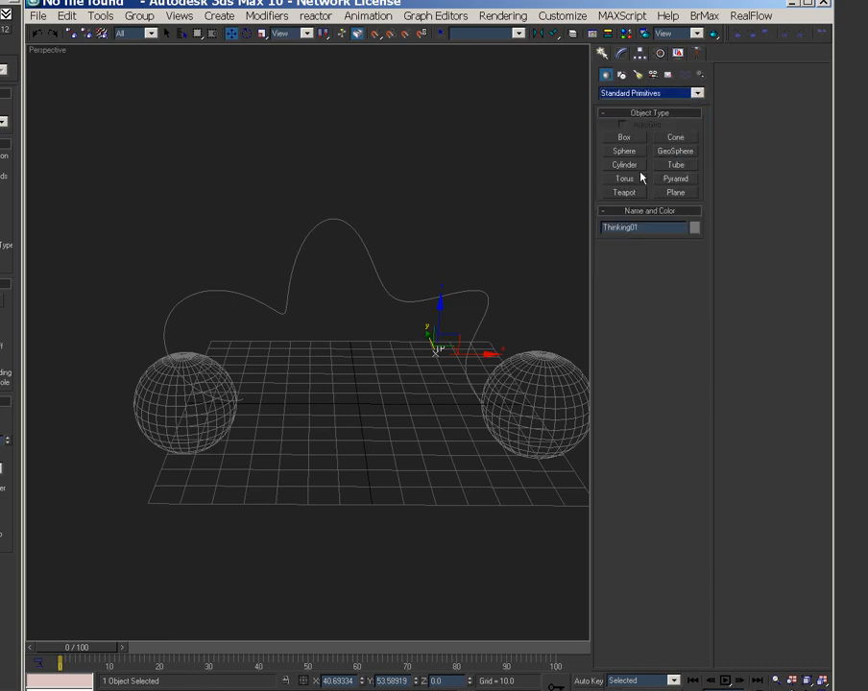
{"action": "left_click", "coordinate": [624, 136]}
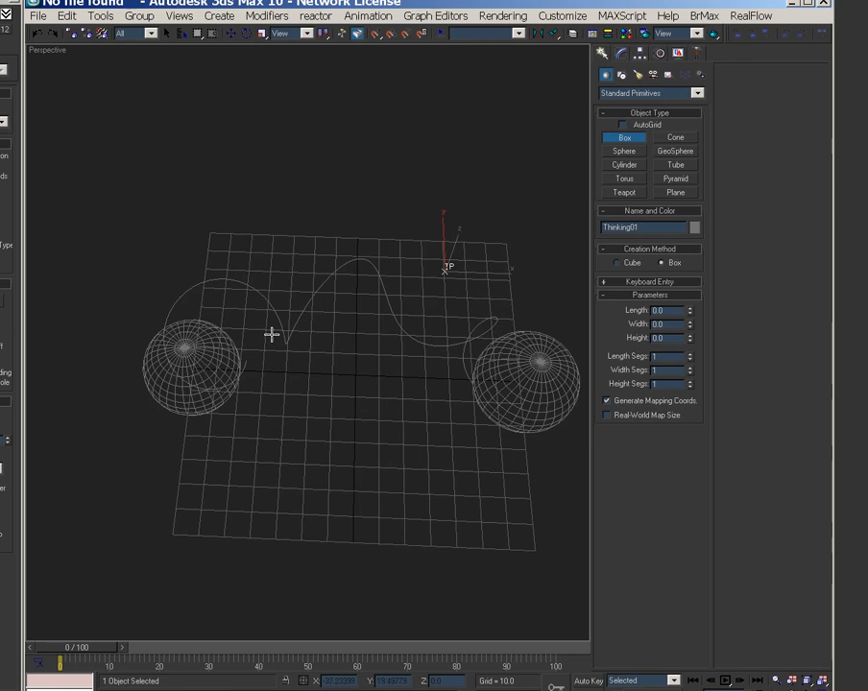
{"action": "left_click_drag", "start_coordinate": [262, 276], "coordinate": [337, 434]}
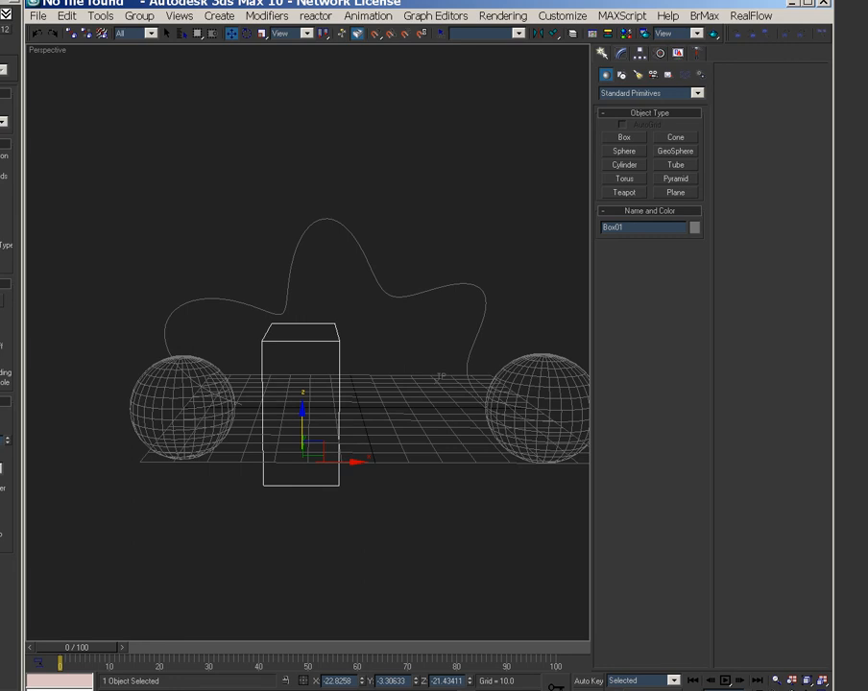
{"action": "mouse_move", "coordinate": [324, 344]}
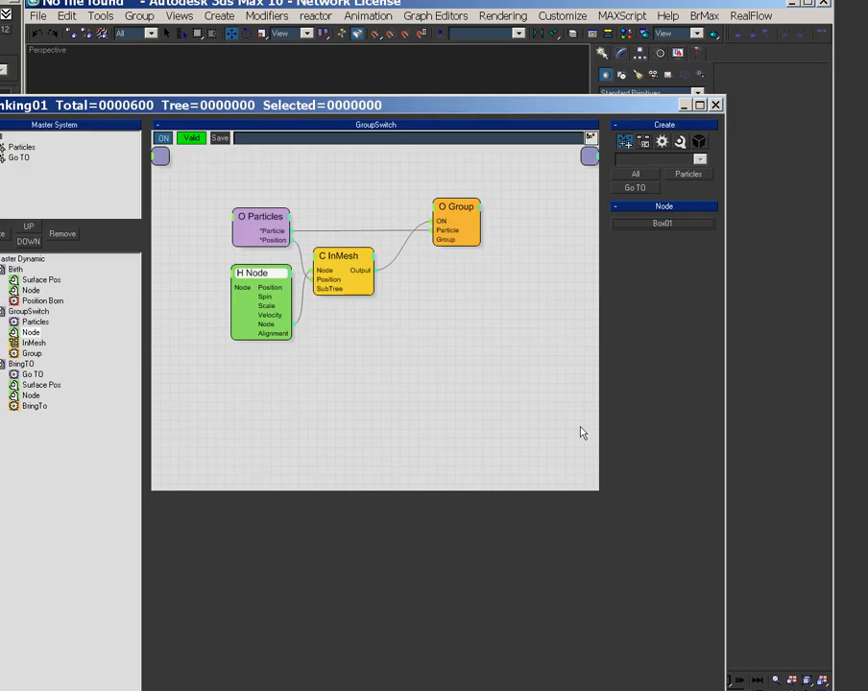
Point GroupSwitch's Node helper at Box01 and pick the Group operator's target group
{"action": "left_click", "coordinate": [714, 104]}
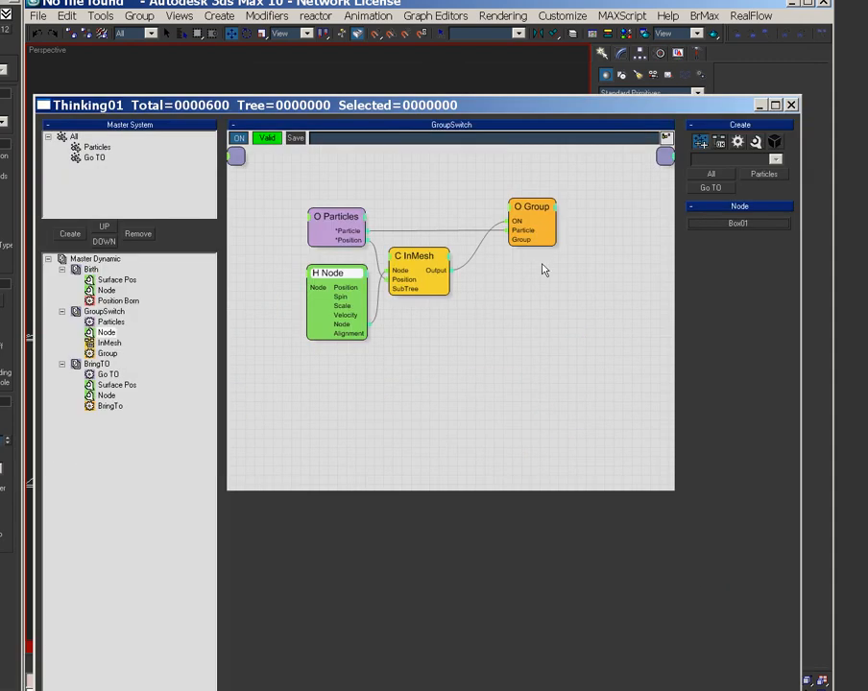
{"action": "left_click", "coordinate": [781, 223]}
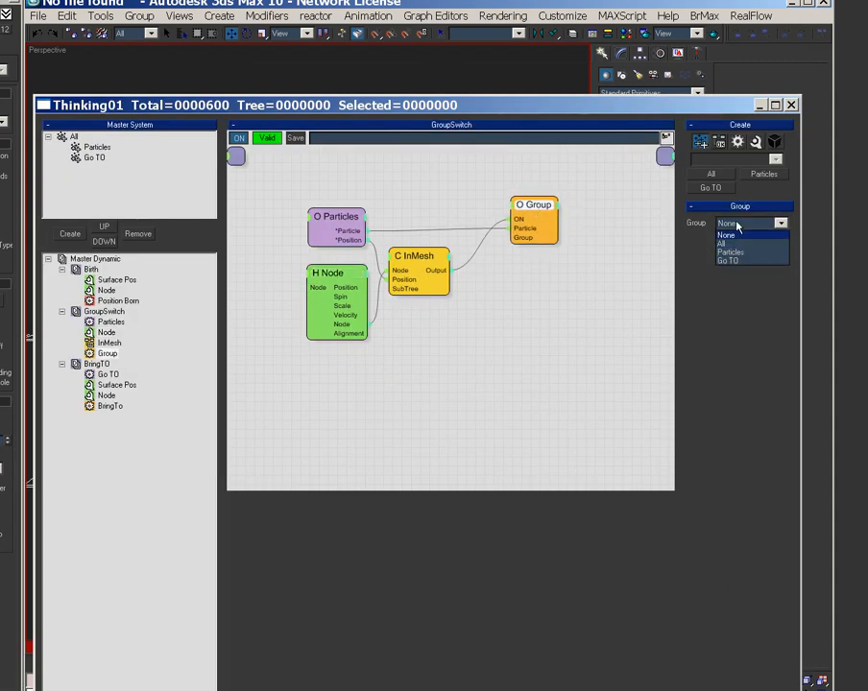
{"action": "left_click", "coordinate": [727, 261]}
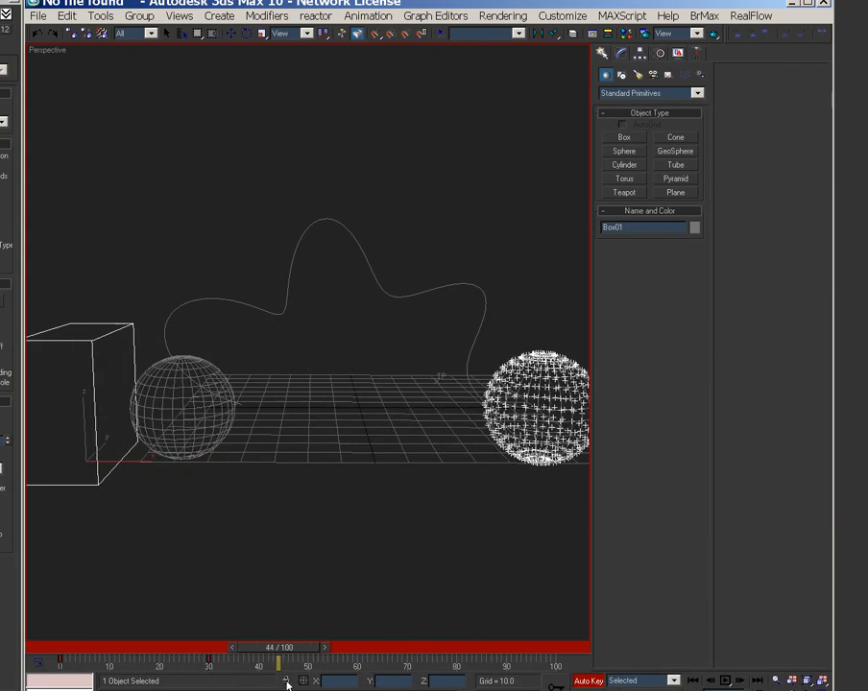
Scrub to an earlier frame, select Box01 and key it over the left sphere
{"action": "left_click_drag", "start_coordinate": [281, 663], "coordinate": [139, 662]}
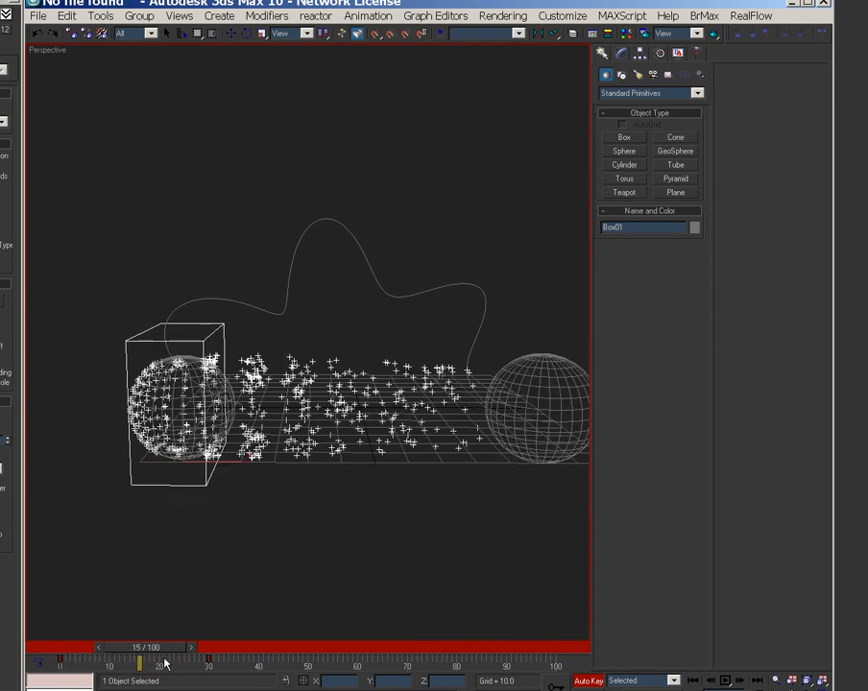
{"action": "left_click", "coordinate": [195, 647]}
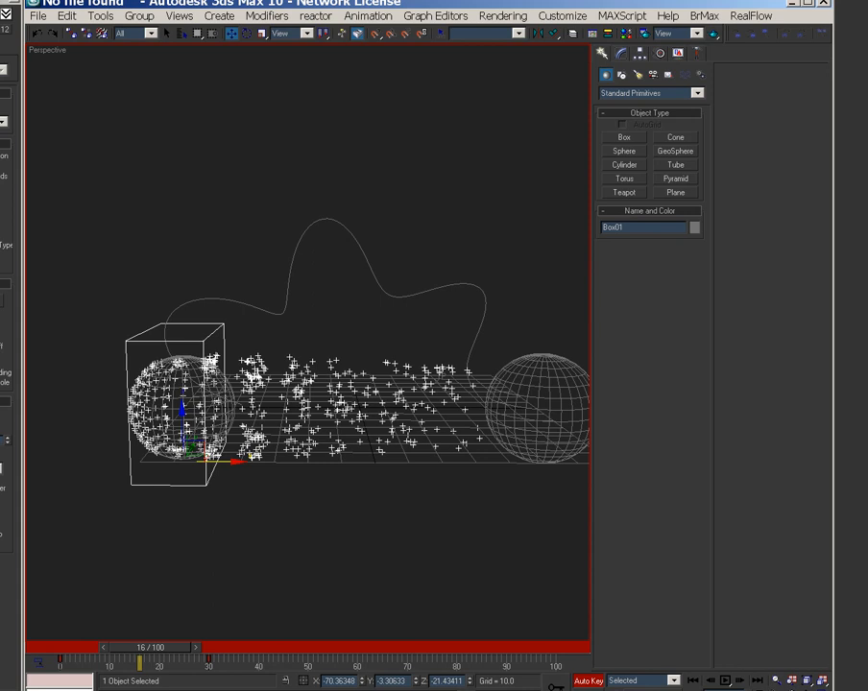
{"action": "left_click_drag", "start_coordinate": [146, 662], "coordinate": [262, 662]}
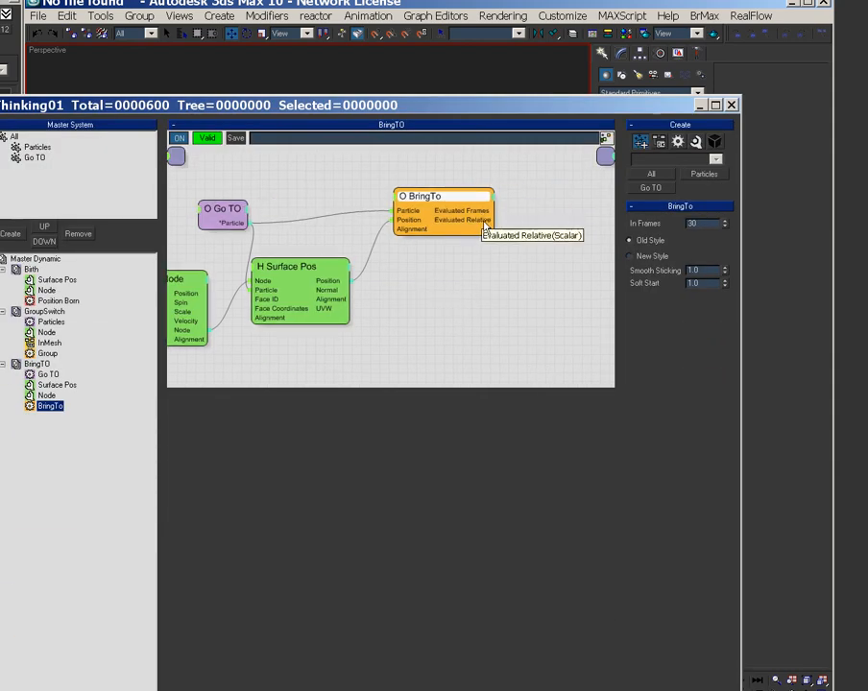
{"action": "mouse_move", "coordinate": [470, 210]}
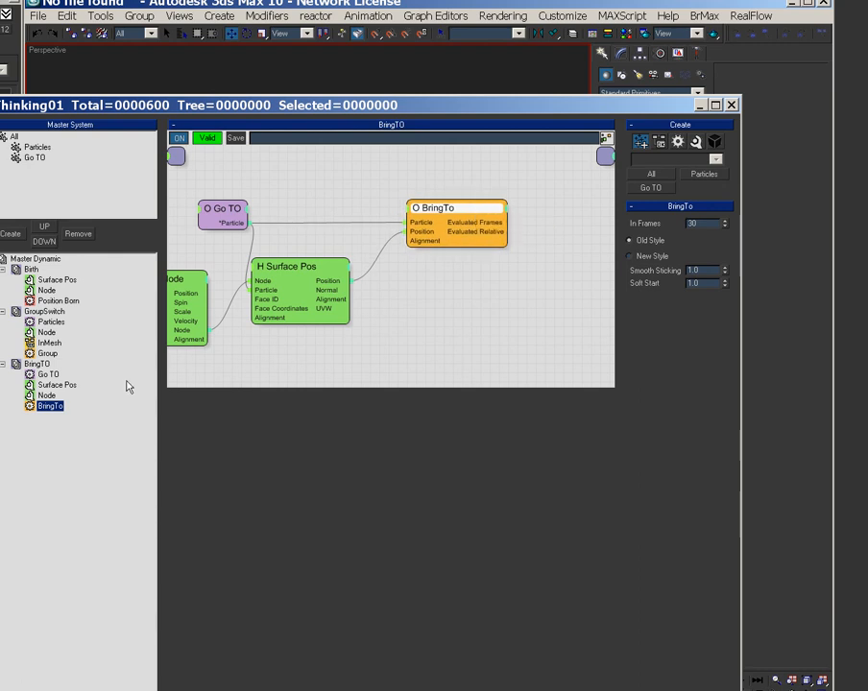
{"action": "left_click", "coordinate": [44, 311]}
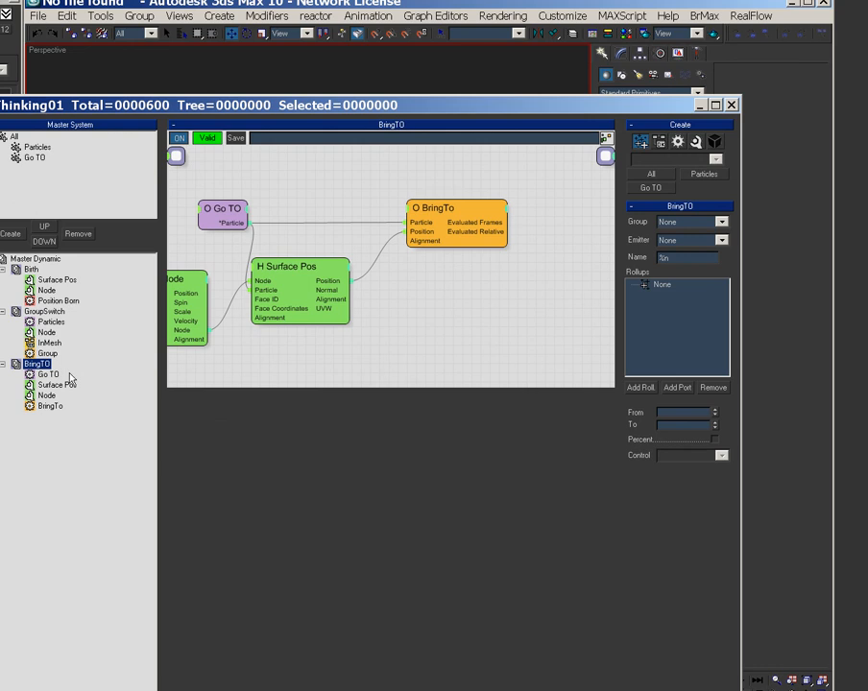
{"action": "left_click", "coordinate": [56, 385]}
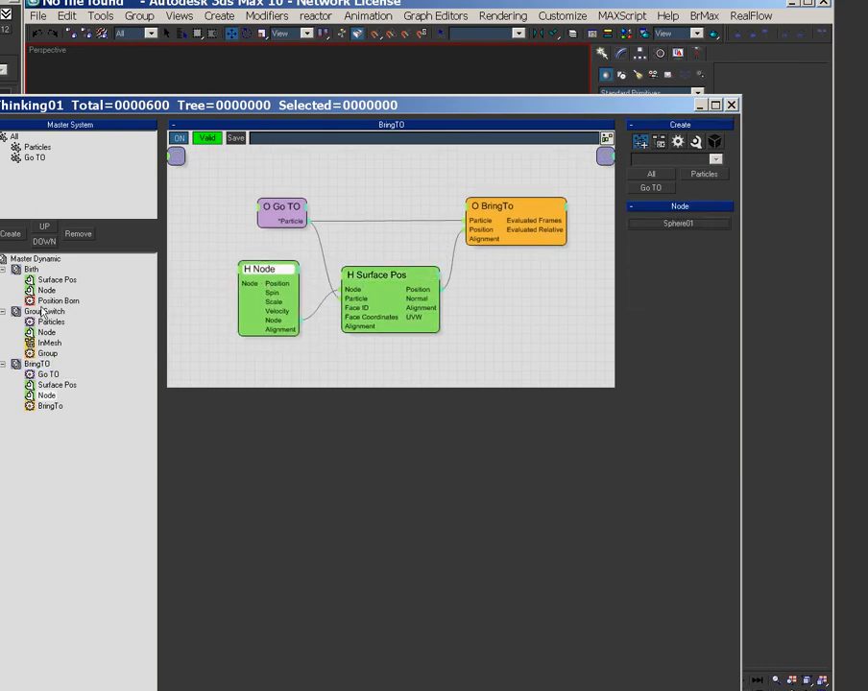
{"action": "left_click", "coordinate": [57, 279]}
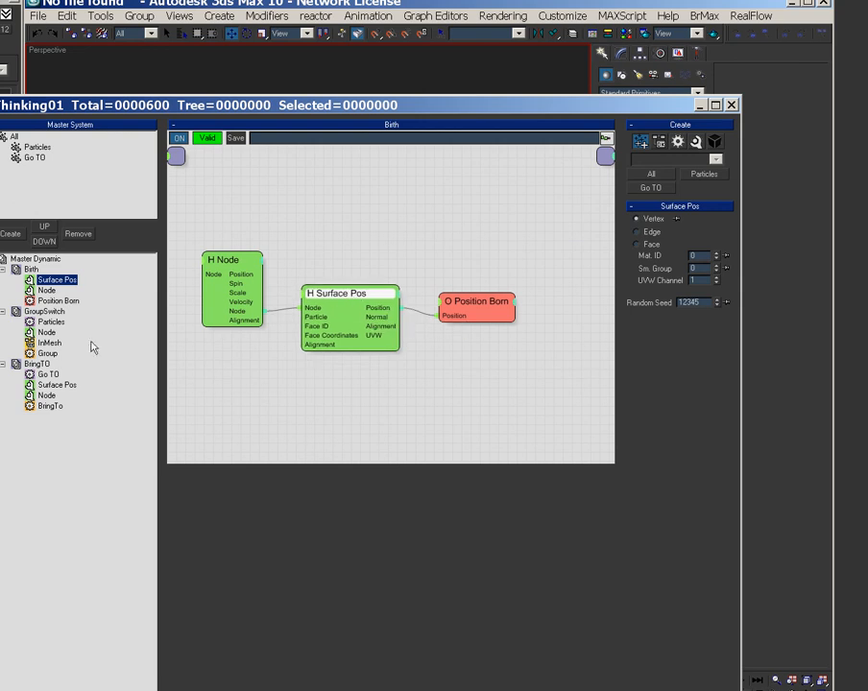
{"action": "left_click", "coordinate": [57, 384]}
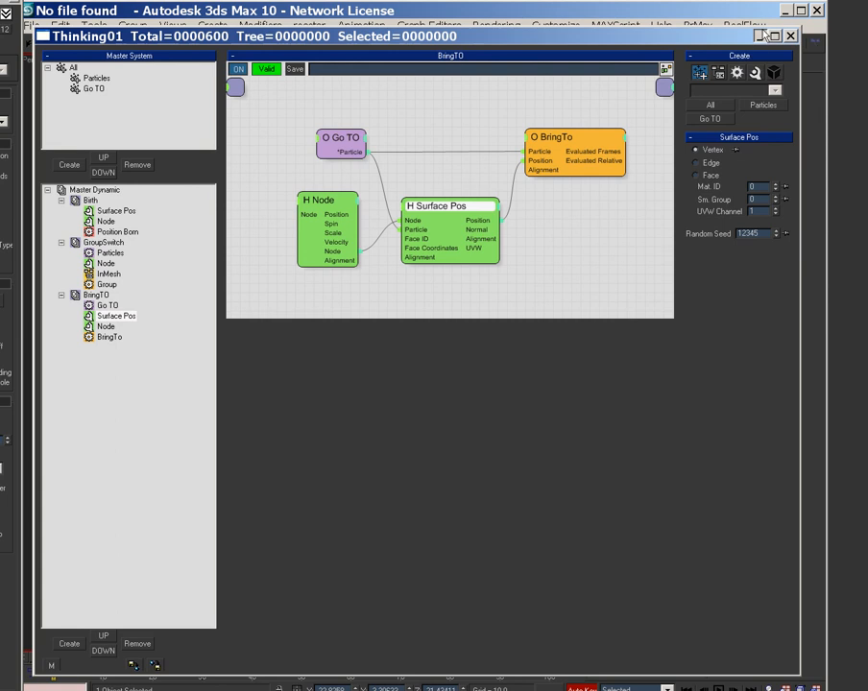
{"action": "left_click", "coordinate": [790, 36]}
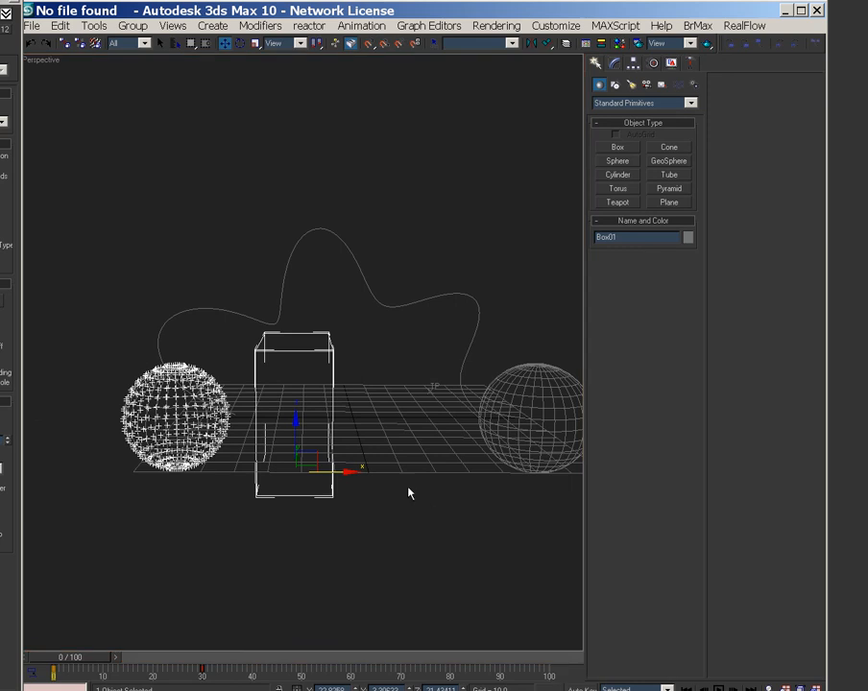
{"action": "mouse_move", "coordinate": [408, 492]}
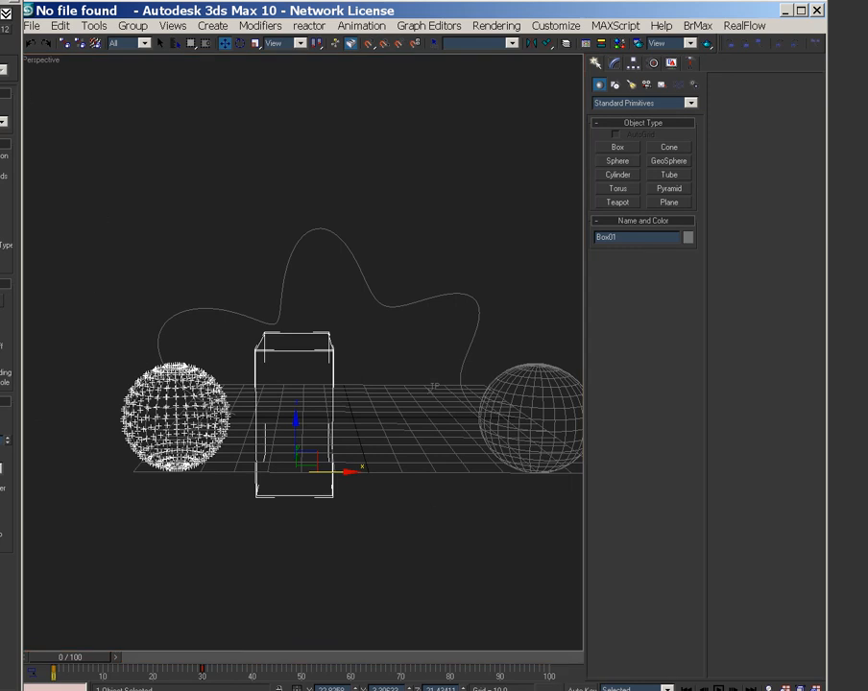